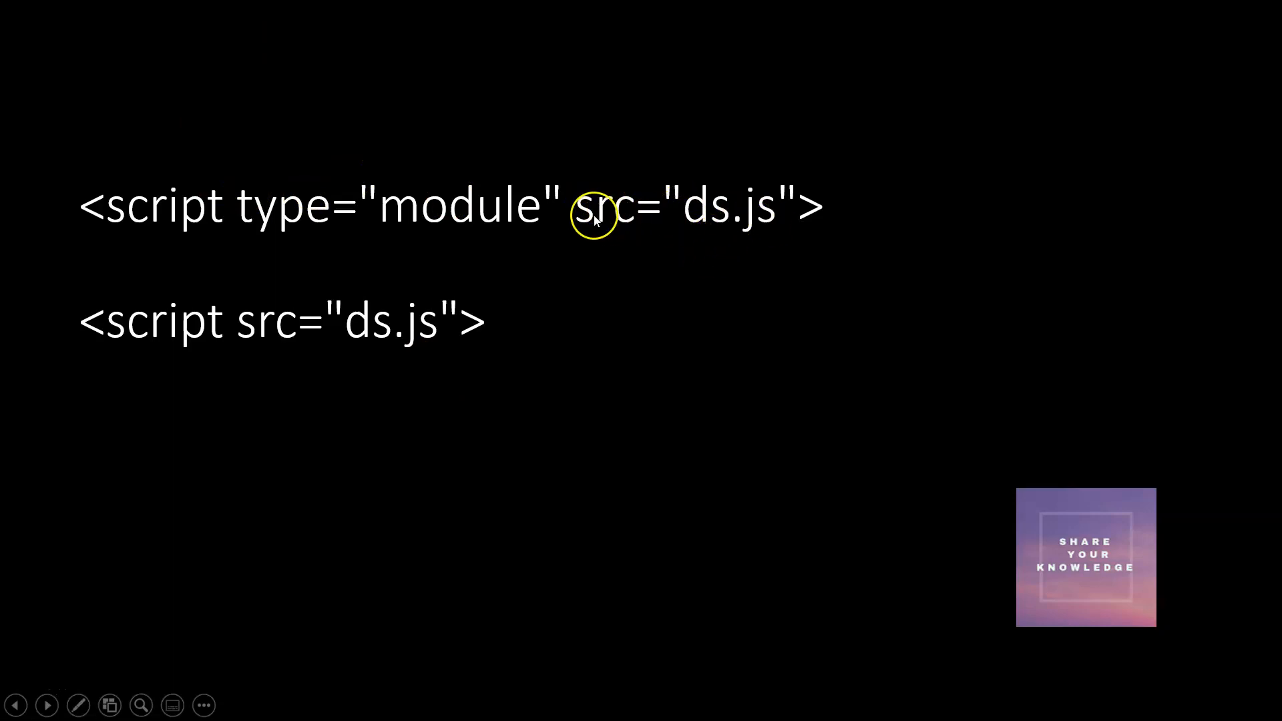
{"action": "mouse_move", "coordinate": [438, 204]}
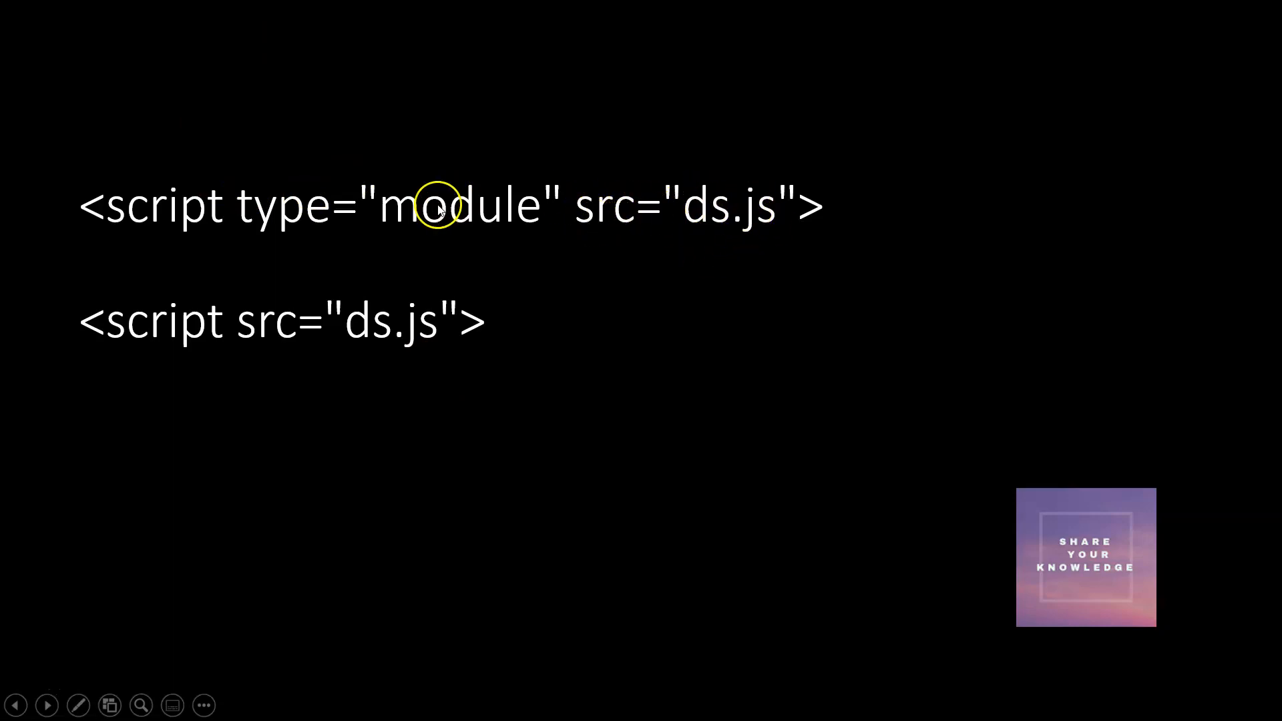
{"action": "mouse_move", "coordinate": [368, 346]}
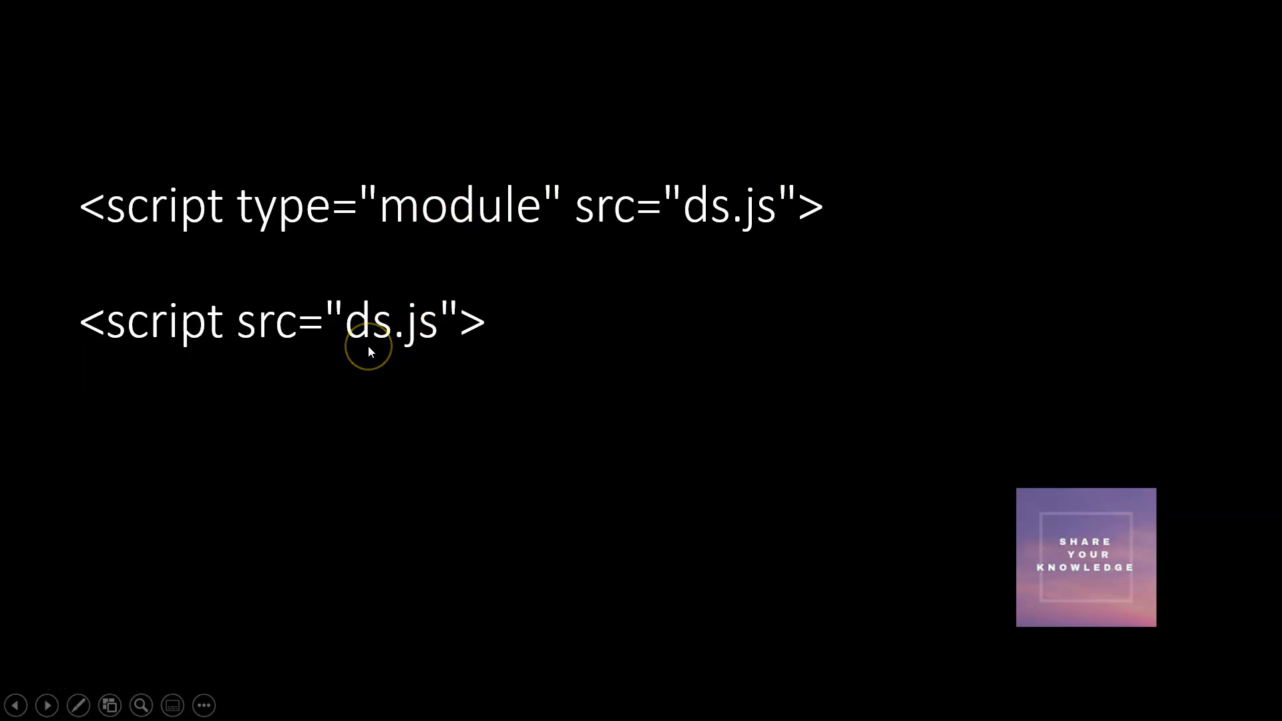
{"action": "mouse_move", "coordinate": [385, 292]}
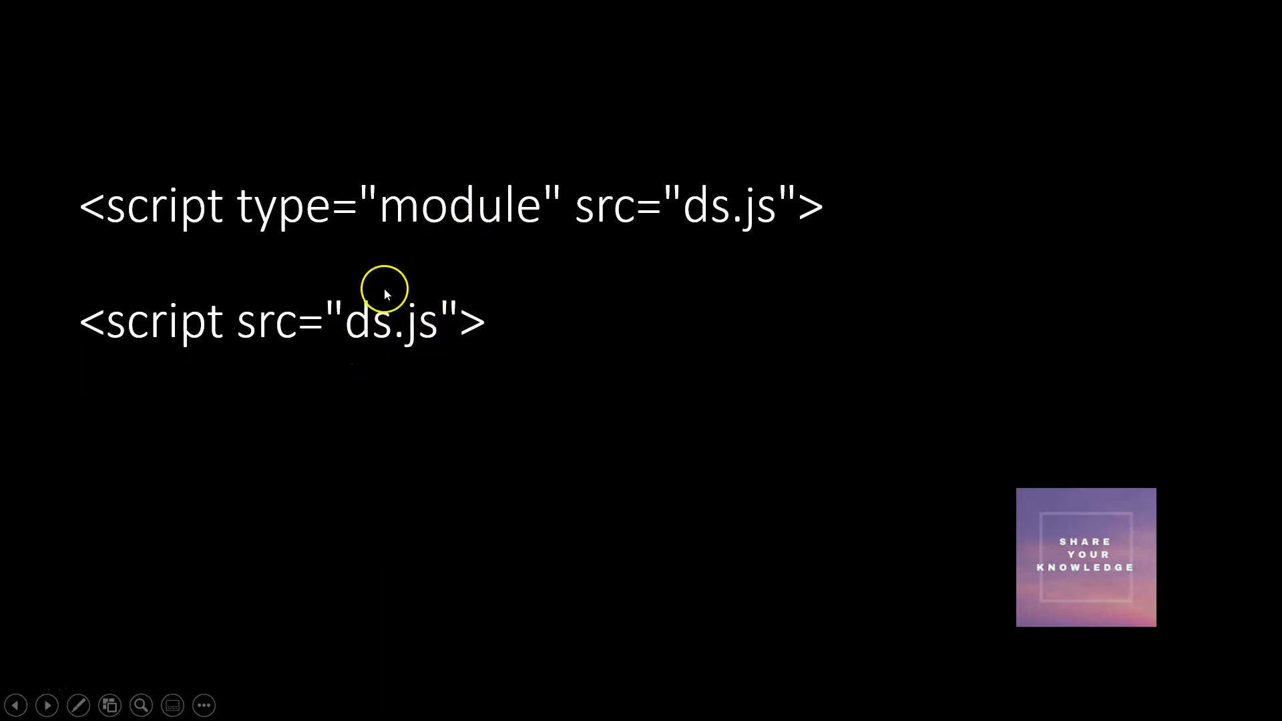
{"action": "mouse_move", "coordinate": [395, 355]}
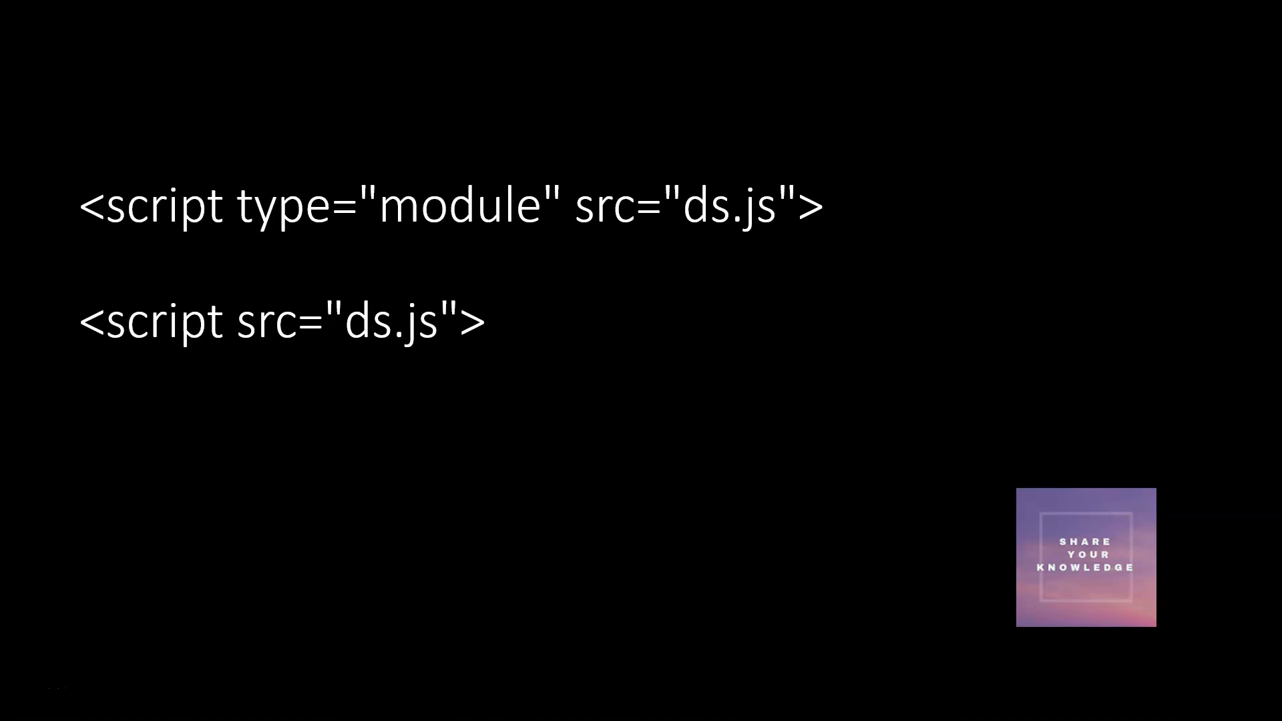
Advance out of the slideshow to reach the script comparison table slide.
{"action": "key", "text": "Right"}
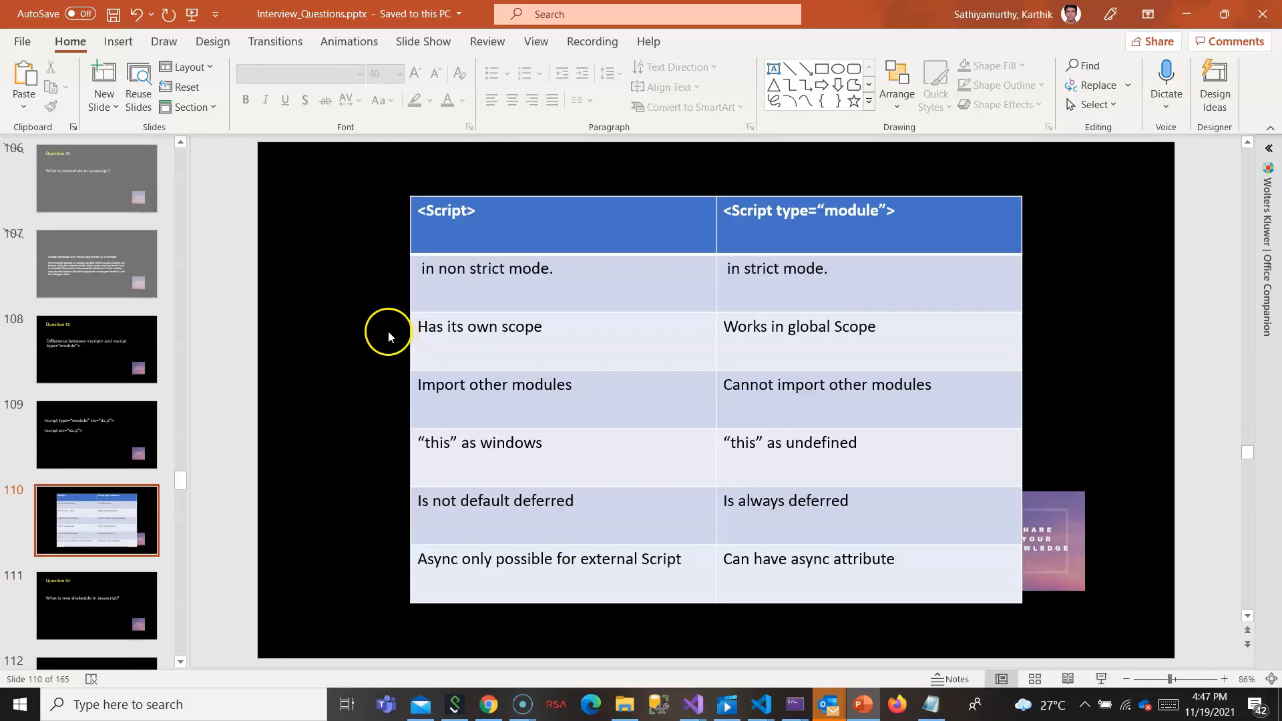
Change the scope row to 'Has its global scope' for script and 'Works in own Scope' for module.
{"action": "left_click", "coordinate": [494, 326]}
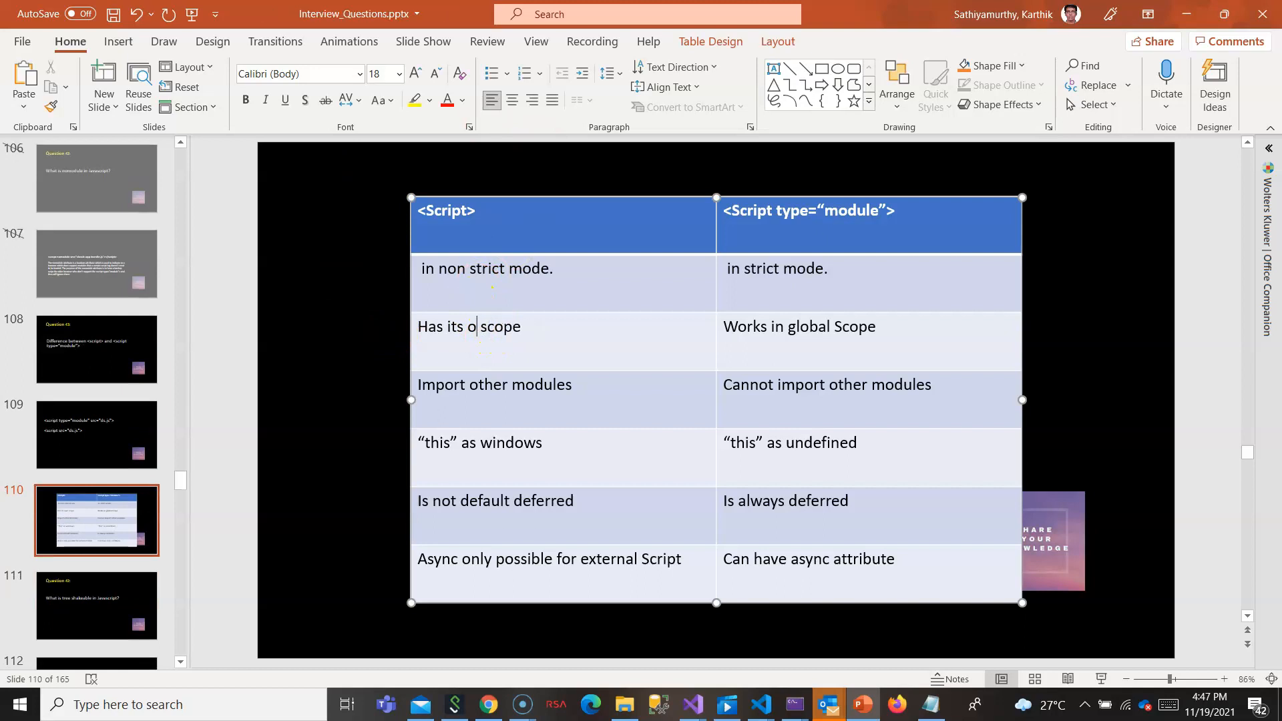
{"action": "key", "text": "Backspace"}
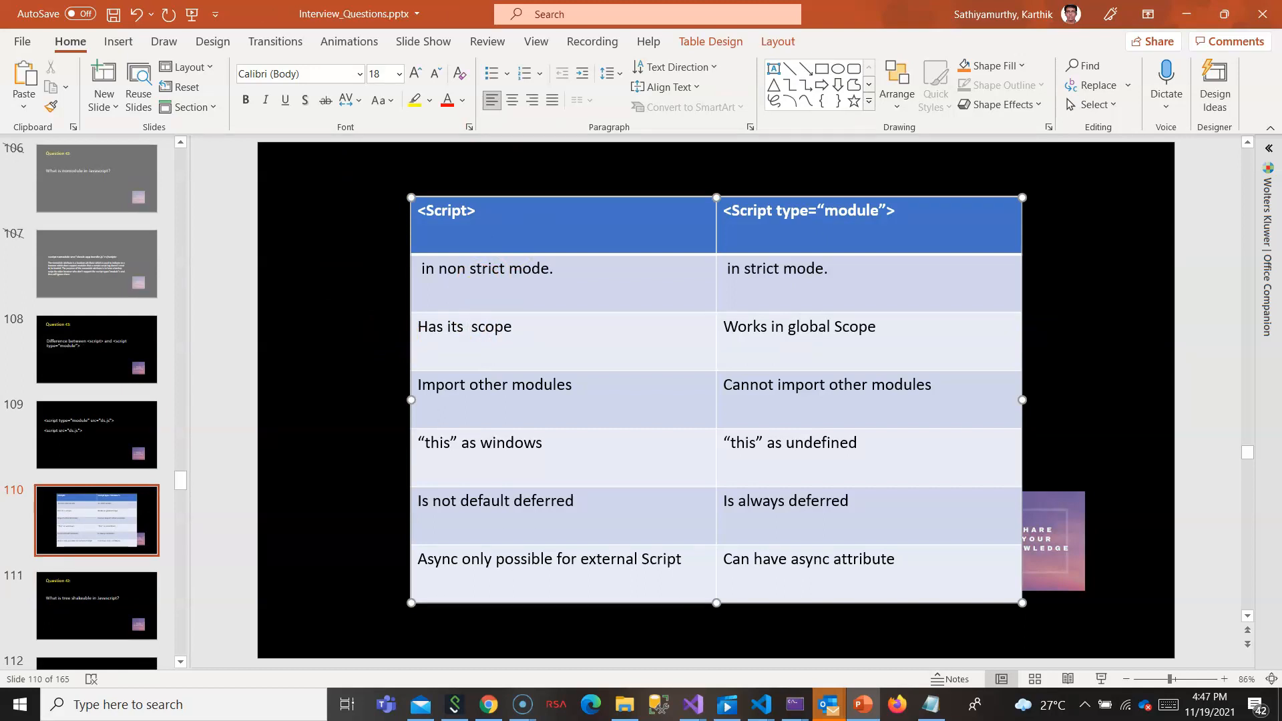
{"action": "type", "text": "g"}
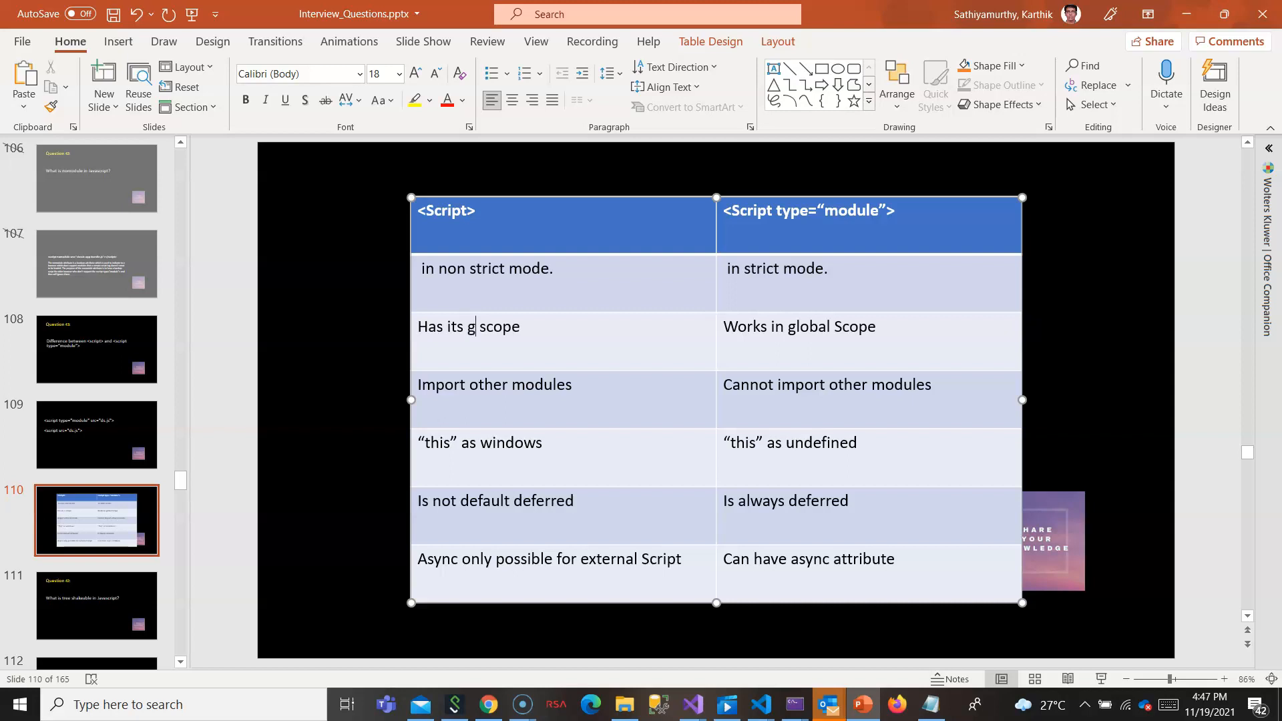
{"action": "type", "text": "lobal"}
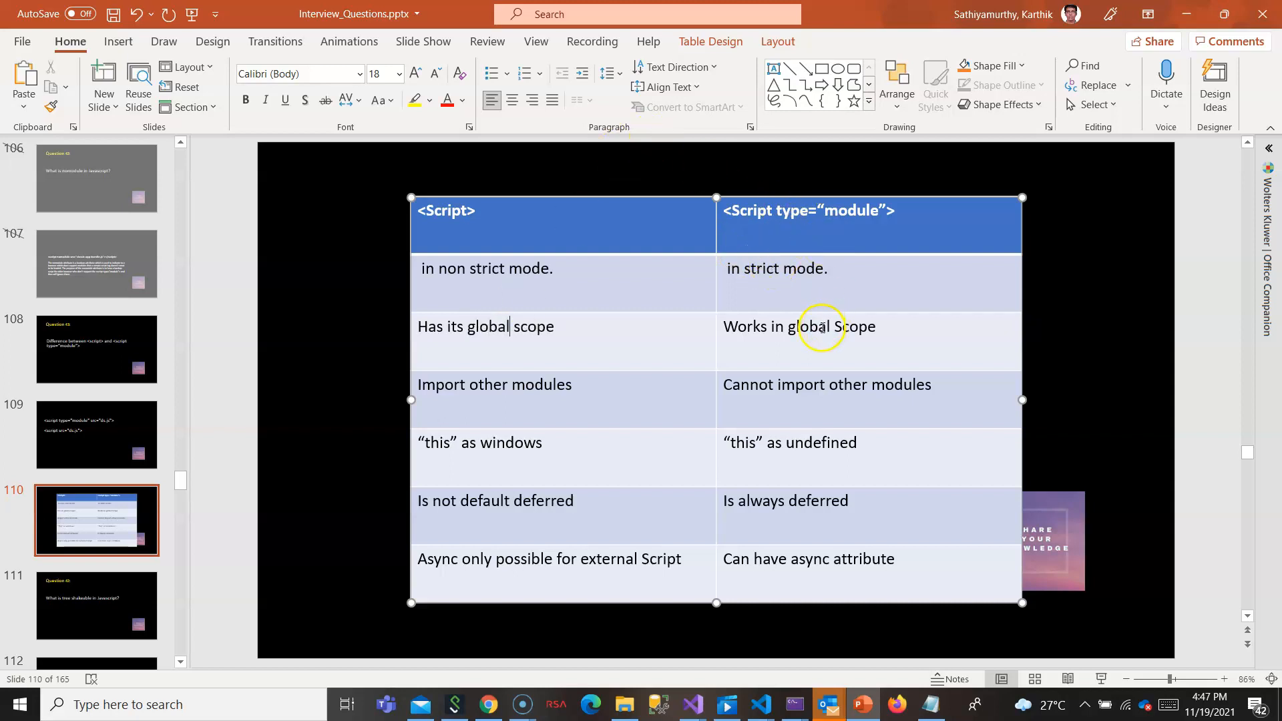
{"action": "double_click", "coordinate": [808, 325]}
{"action": "type", "text": "wn"}
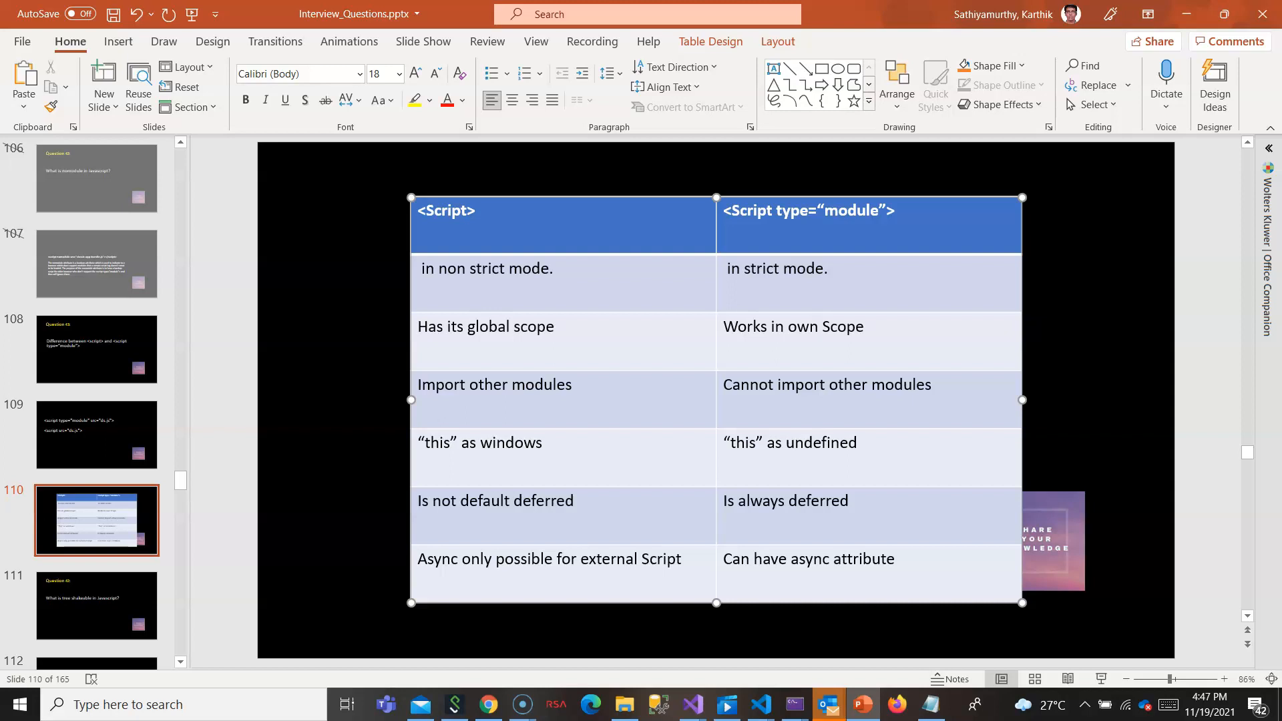
{"action": "left_click", "coordinate": [820, 326]}
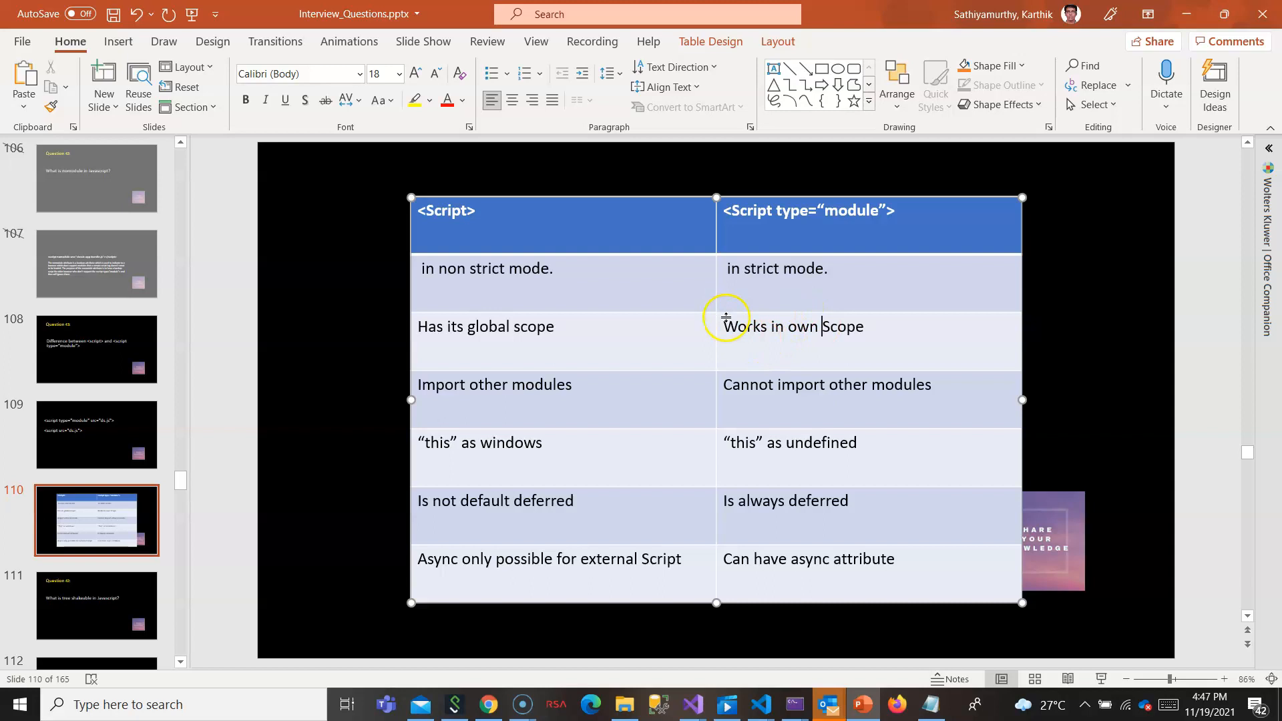
{"action": "mouse_move", "coordinate": [522, 390]}
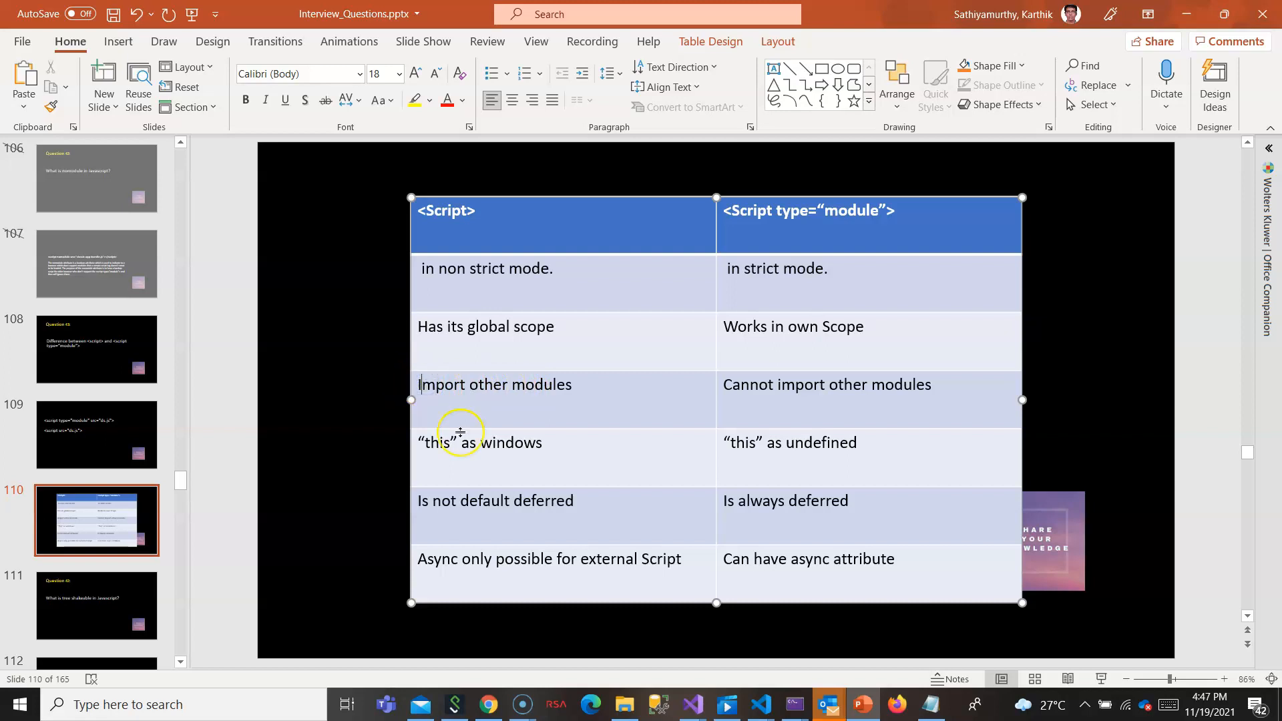
Swap the import row to 'Cannot Import' vs 'Can import other modules' and present full screen.
{"action": "type", "text": "Cannot"}
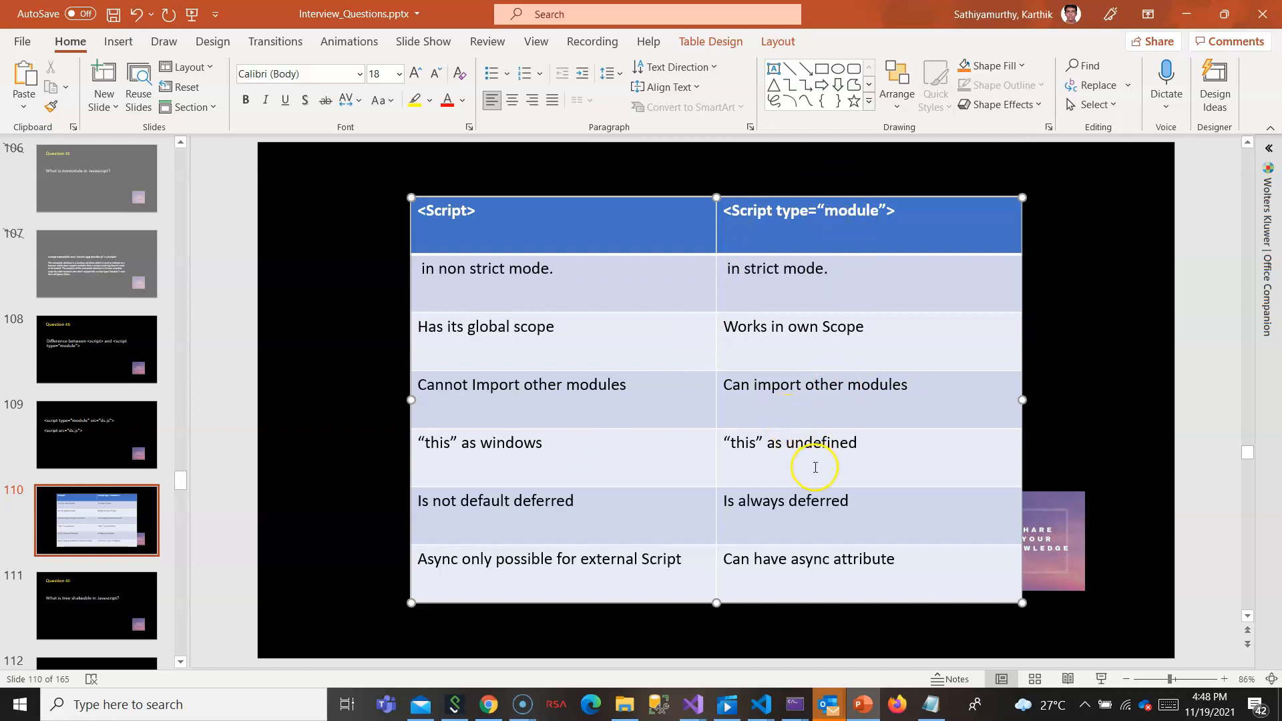
{"action": "mouse_move", "coordinate": [530, 513]}
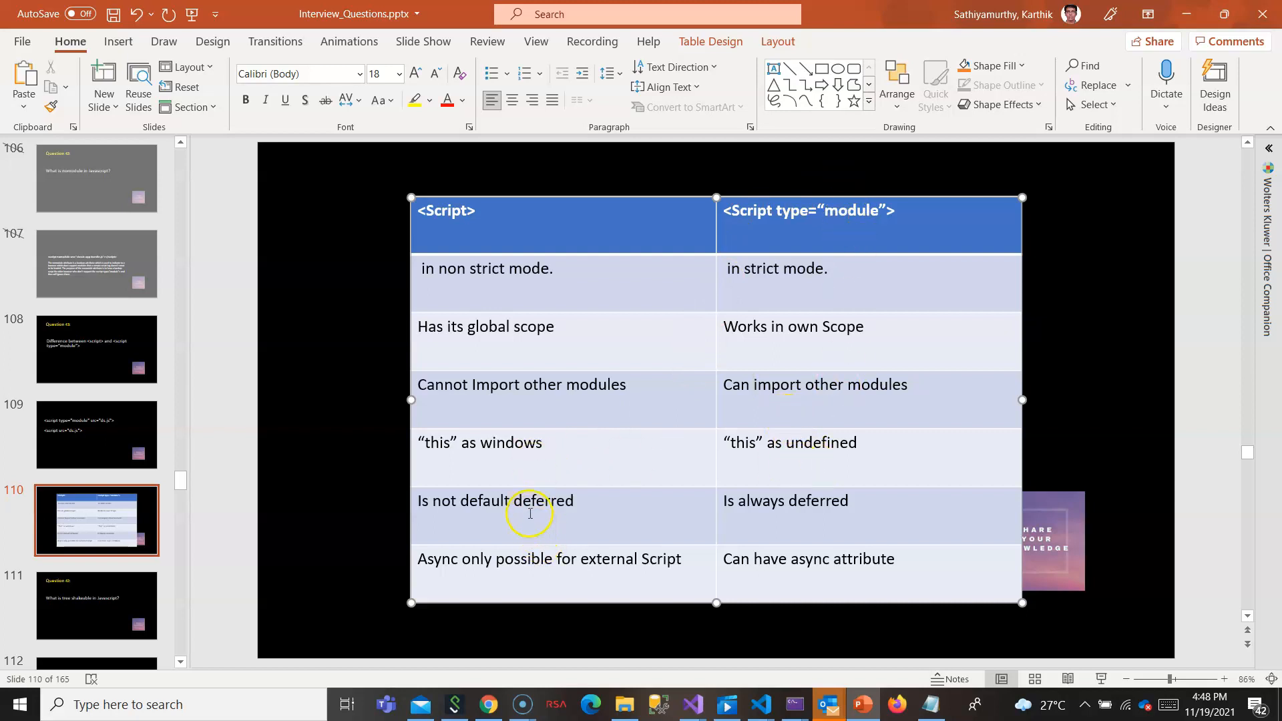
{"action": "mouse_move", "coordinate": [508, 513]}
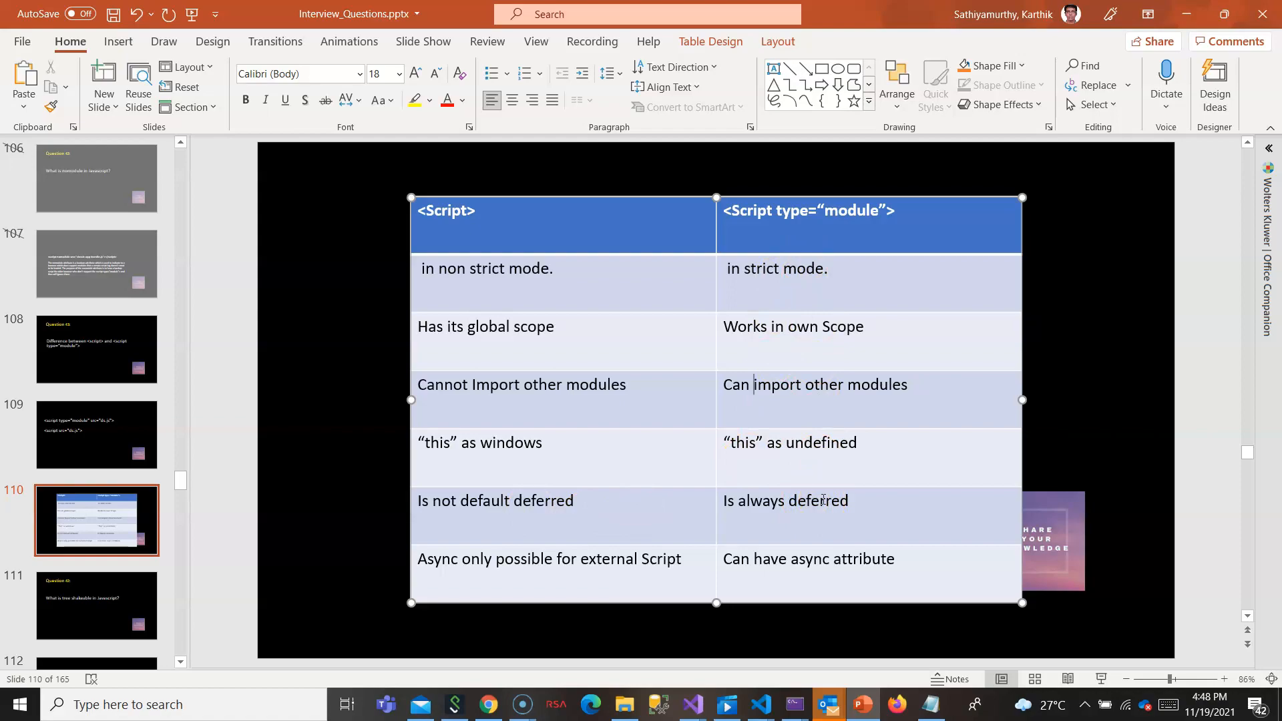
{"action": "key", "text": "F5"}
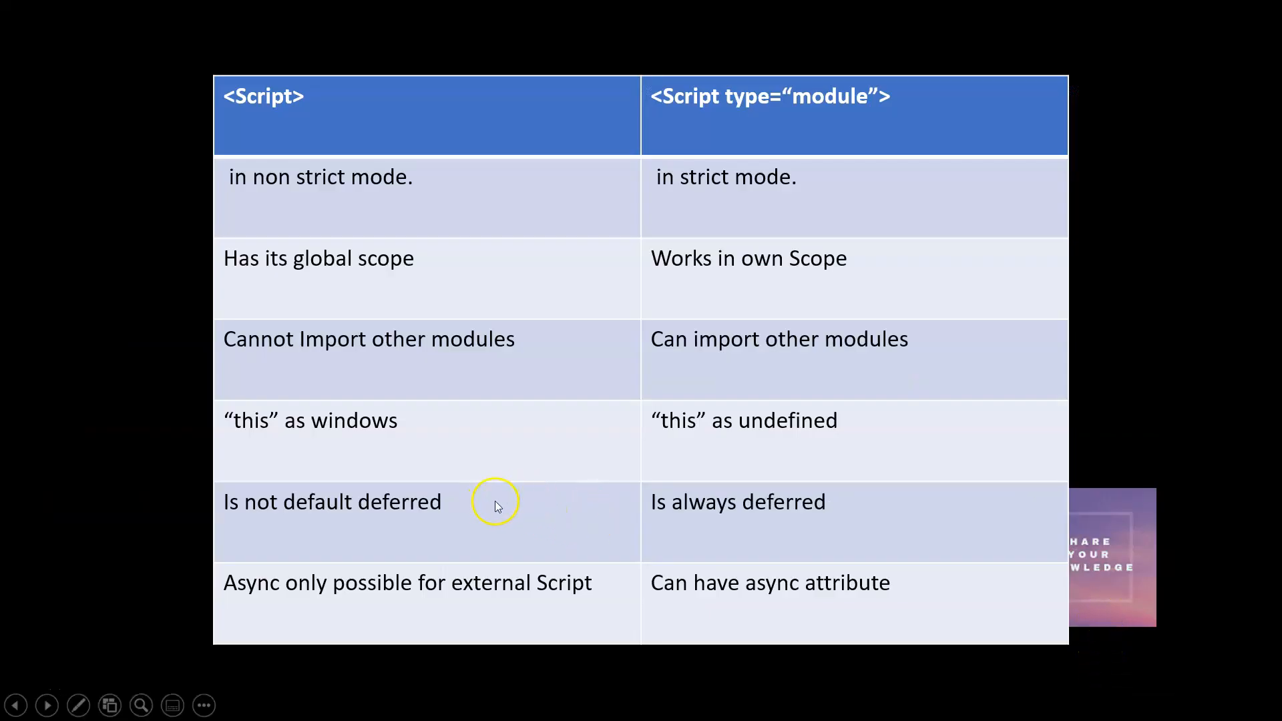
{"action": "mouse_move", "coordinate": [457, 503]}
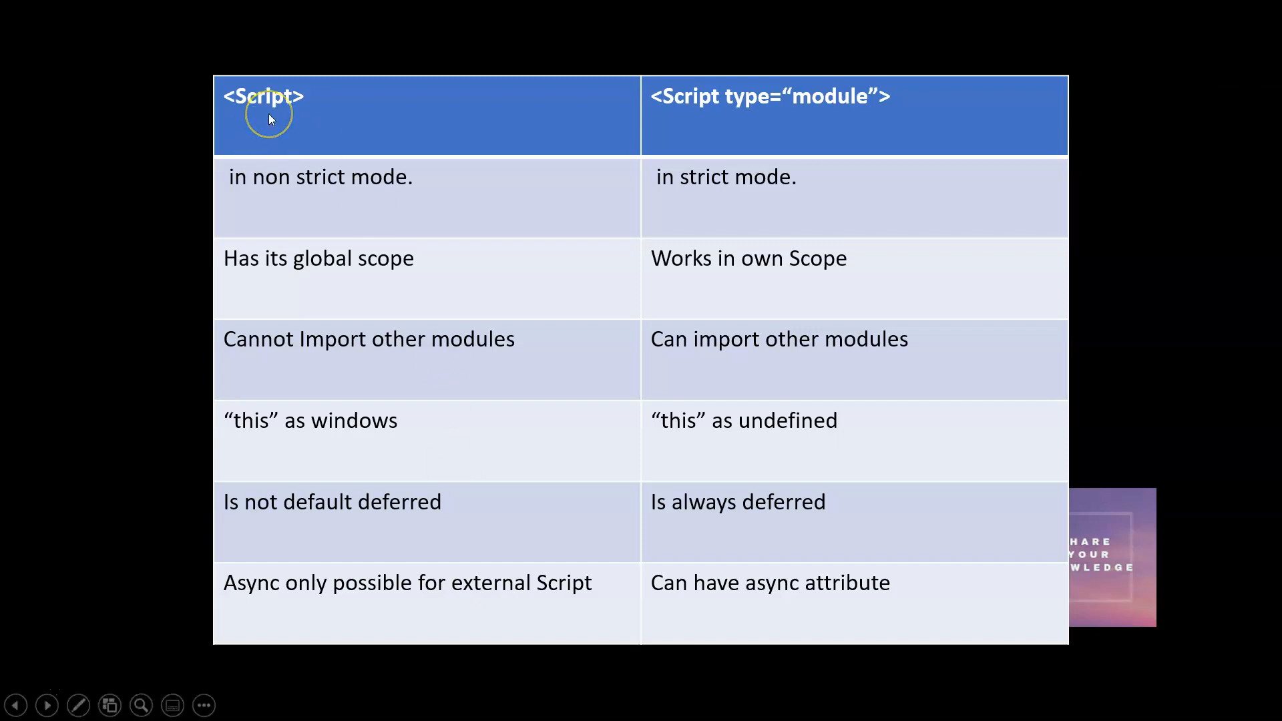
{"action": "mouse_move", "coordinate": [850, 135]}
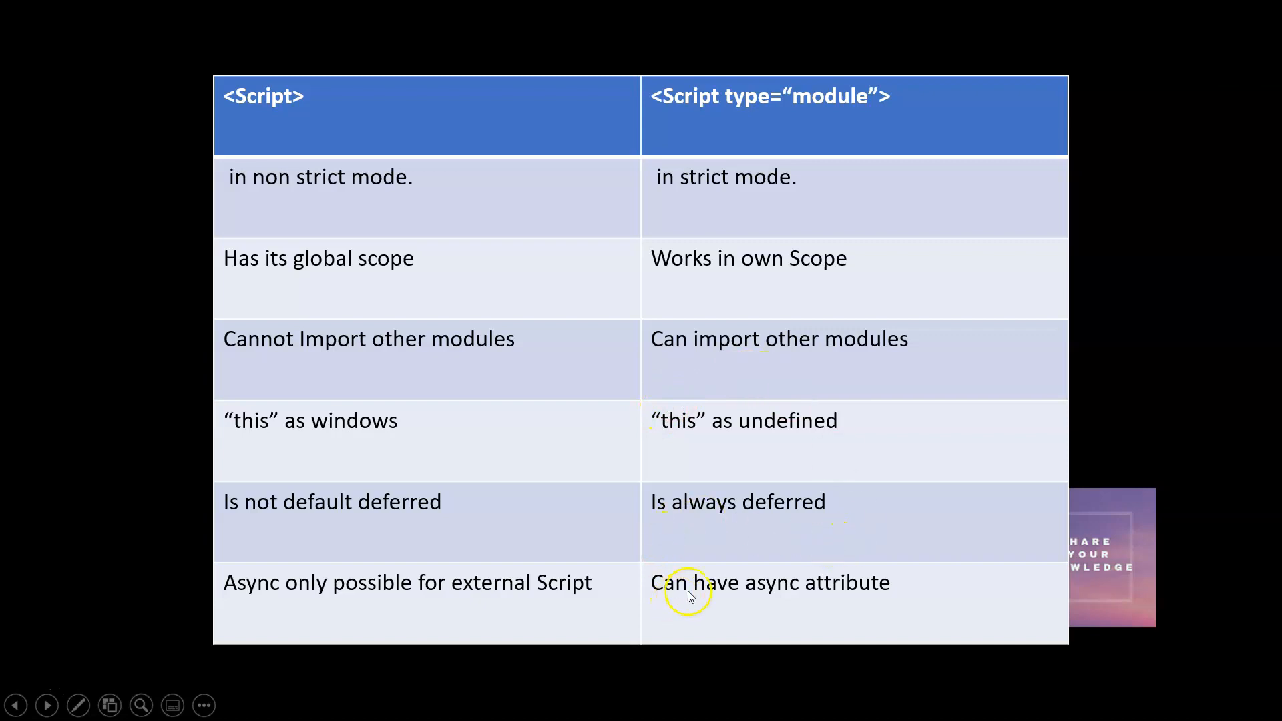
{"action": "mouse_move", "coordinate": [805, 590]}
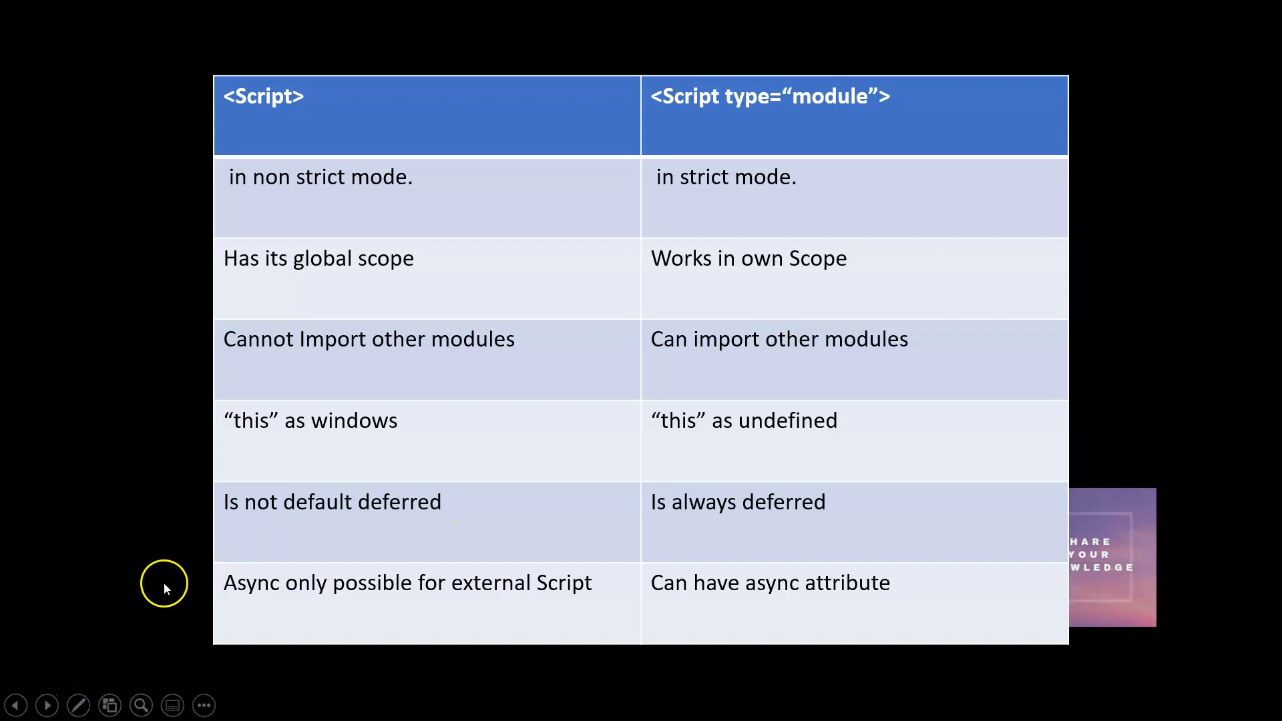
{"action": "mouse_move", "coordinate": [85, 664]}
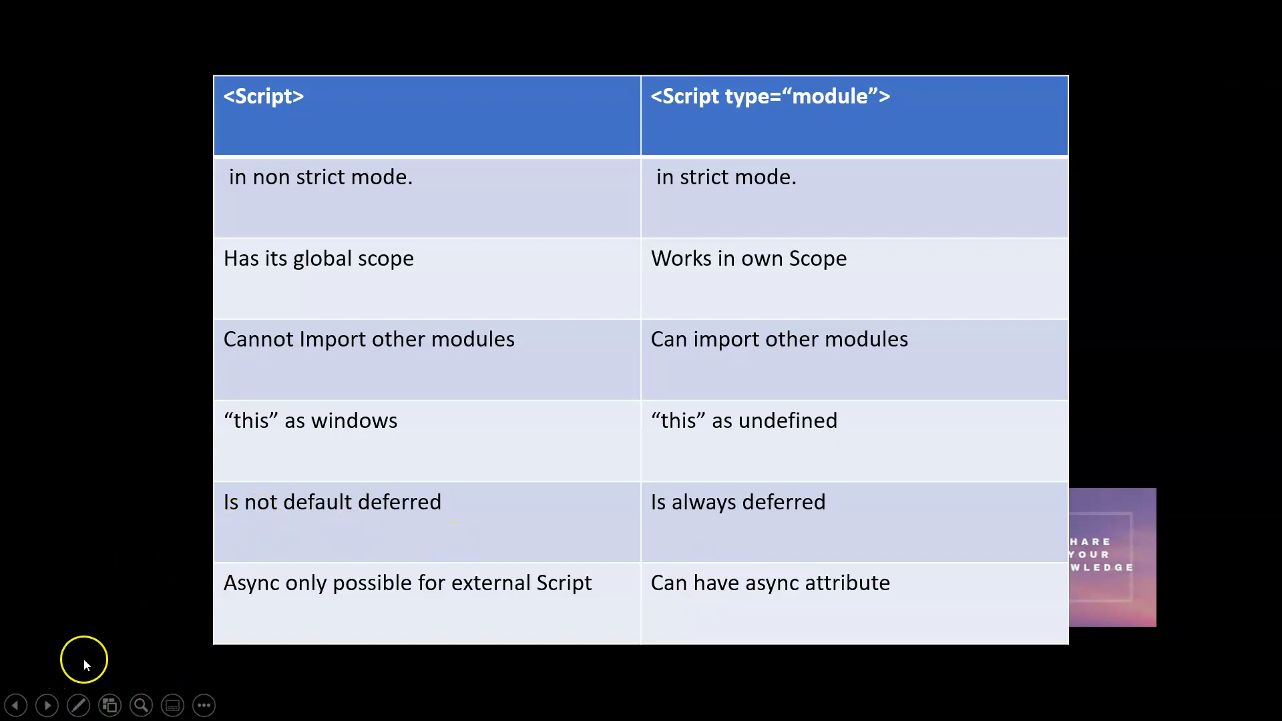